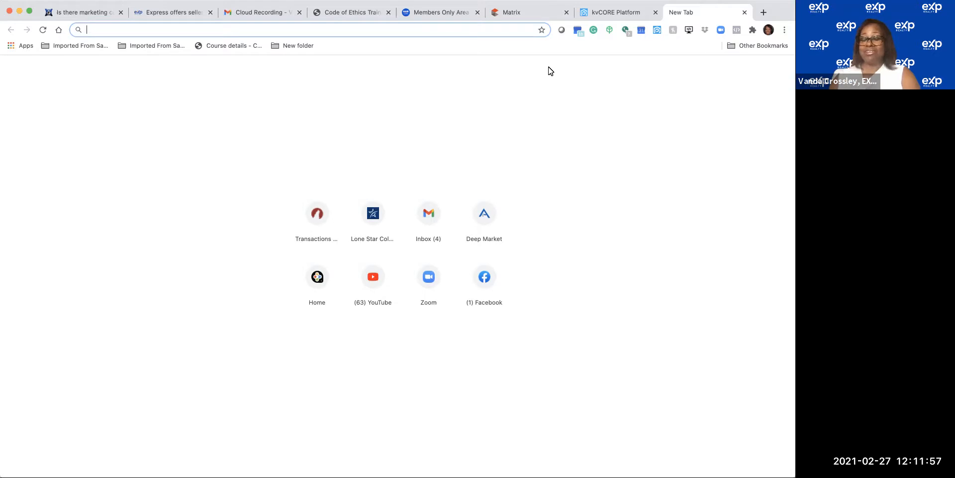
pyautogui.moveTo(316, 226)
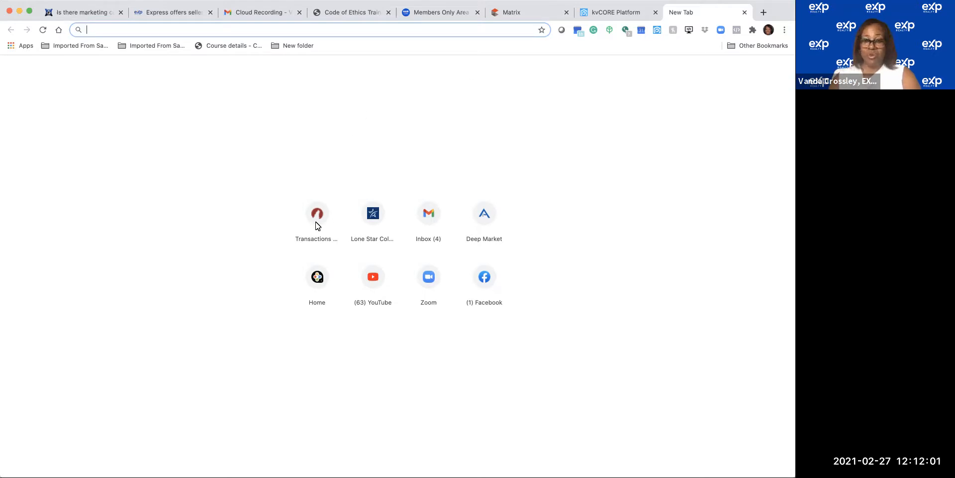
# Step: Load the zipCommunity by Lone Wolf sign-in page from the Transactions shortcut tile
pyautogui.click(317, 214)
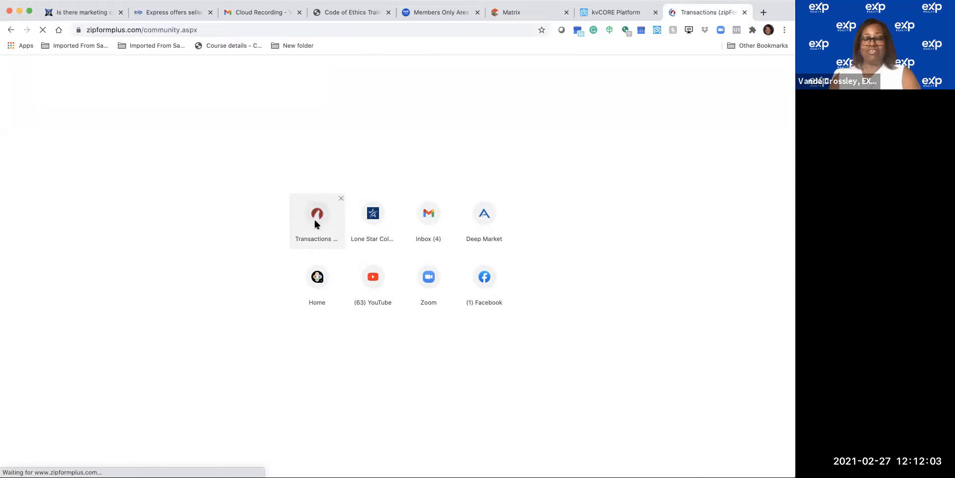
pyautogui.click(316, 214)
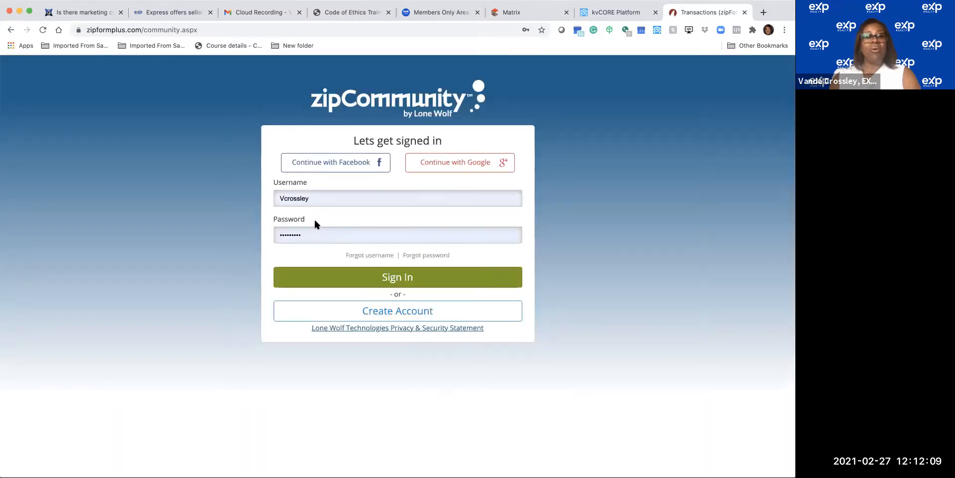
pyautogui.moveTo(253, 61)
pyautogui.write('x')
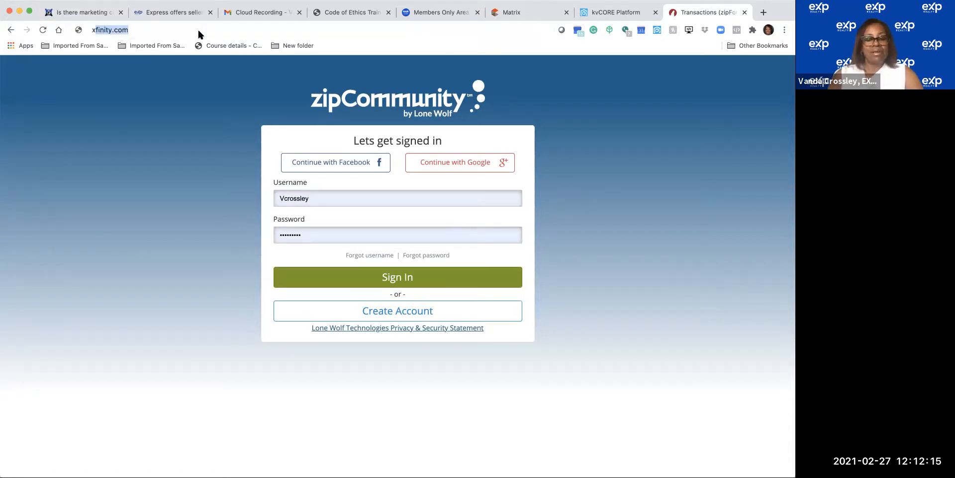
# Step: Go to app.skyslope.com/AgentHome.aspx to load the SkySlope agent home dashboard
pyautogui.click(198, 29)
pyautogui.write('app.skyslope.com/AgentHome.asp')
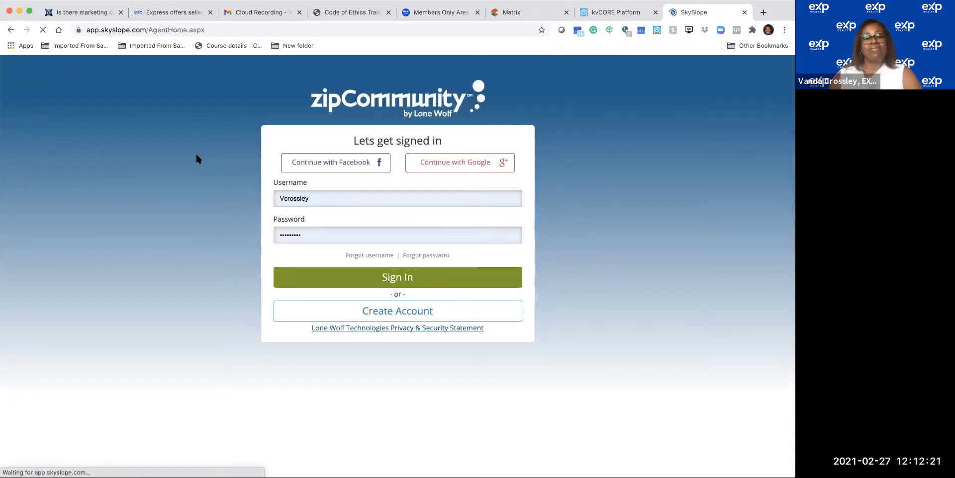
pyautogui.click(396, 277)
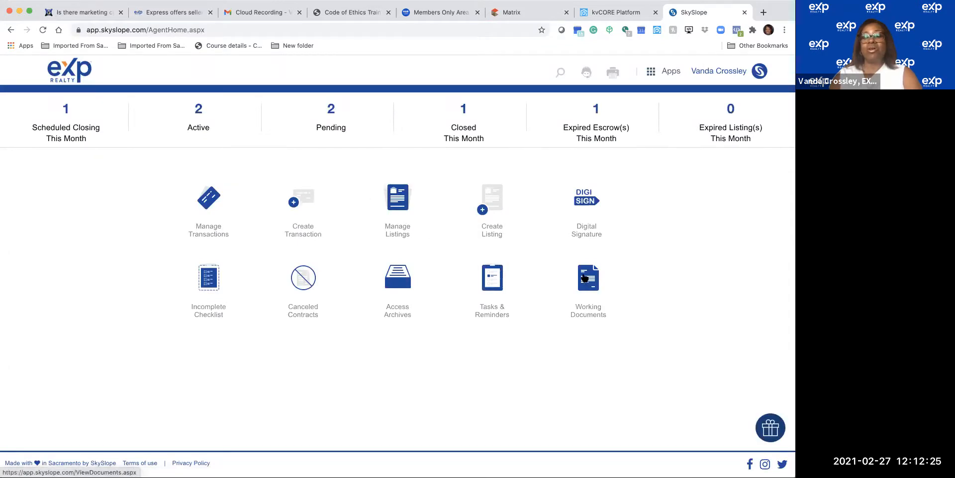
pyautogui.moveTo(588, 293)
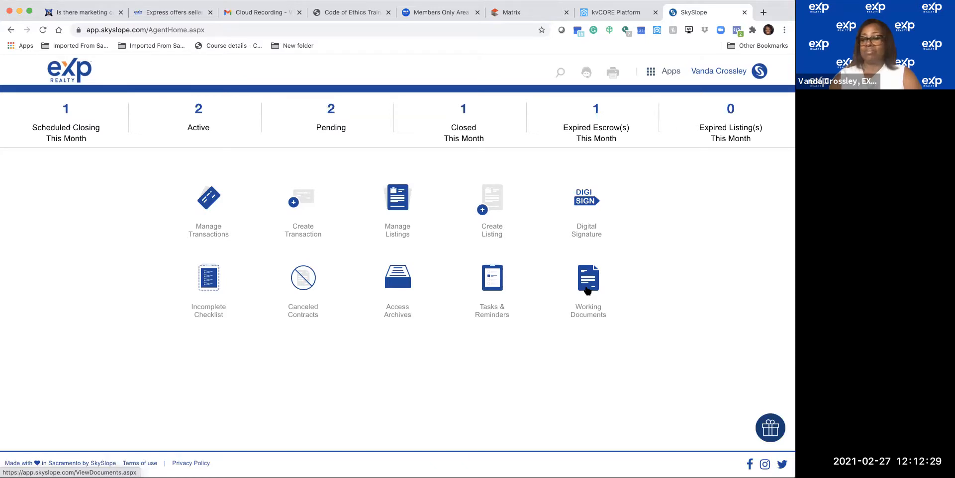
# Step: Show the Office Docs library under Working Documents and browse the Company subfolders
pyautogui.click(587, 286)
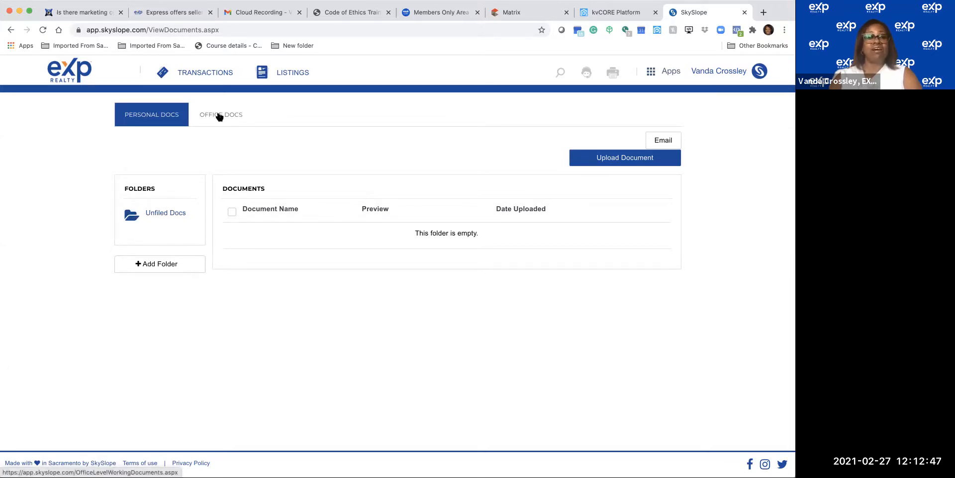
pyautogui.click(220, 114)
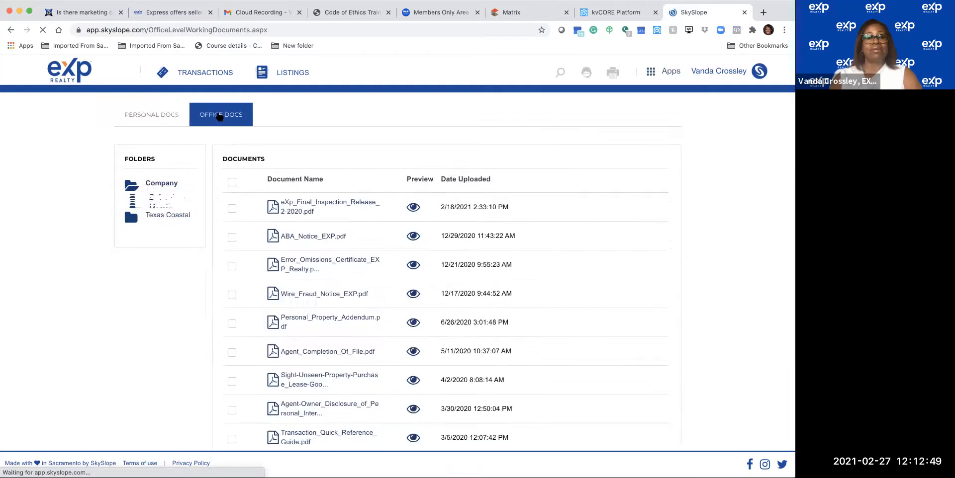
pyautogui.click(161, 183)
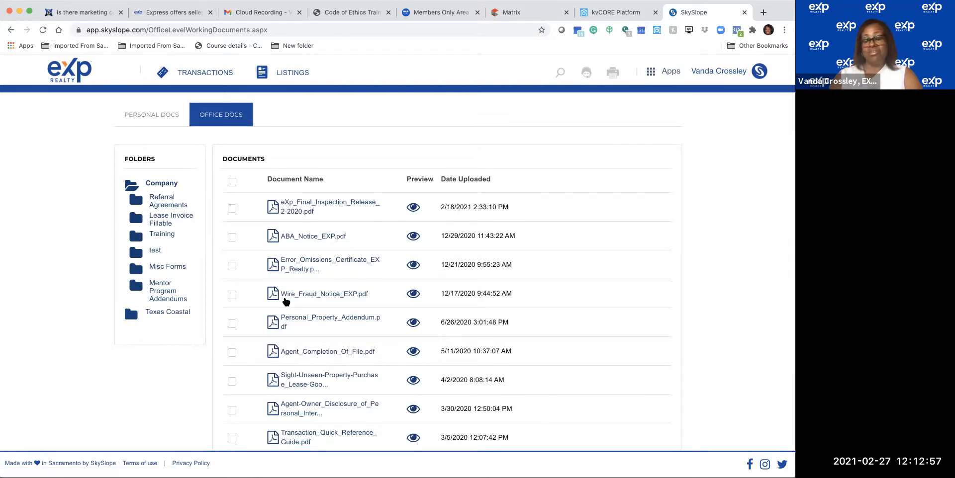
pyautogui.scroll(-3)
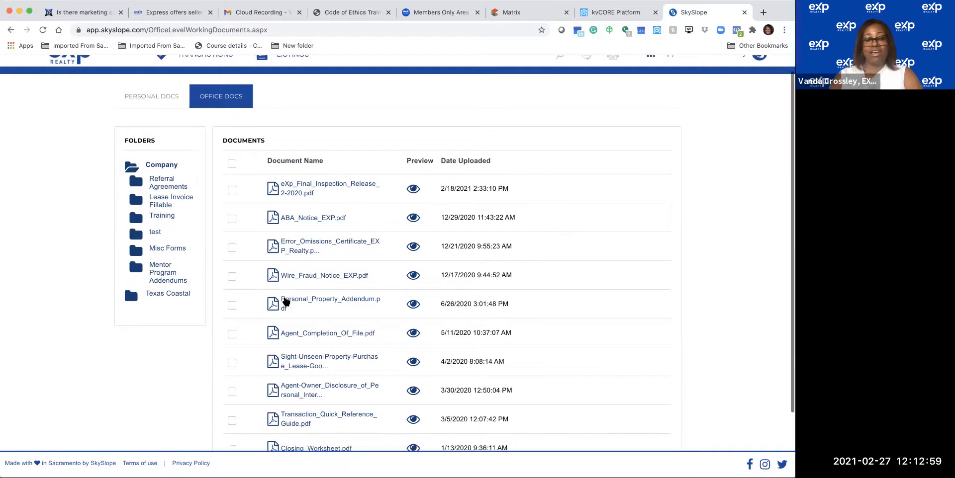
pyautogui.scroll(-3)
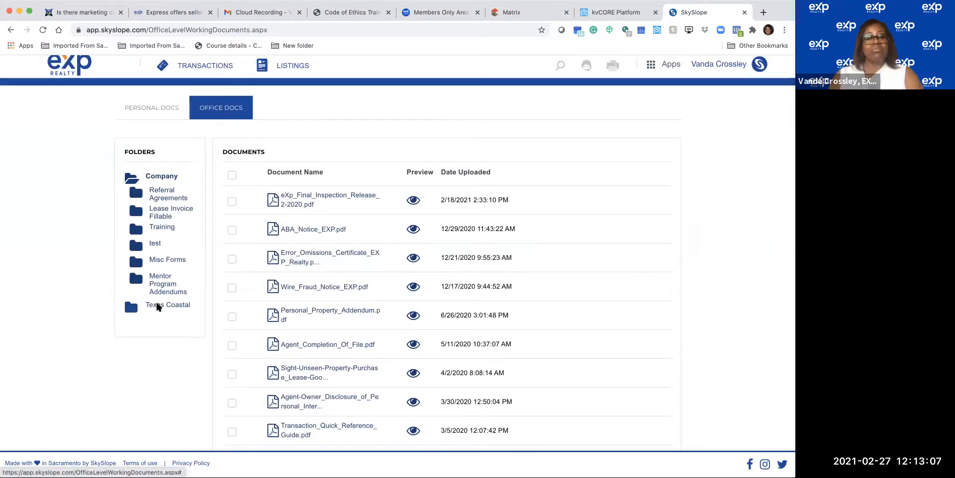
# Step: Browse the Texas Coastal folder to its second page and open the LEASE-Invoice PDF
pyautogui.click(173, 306)
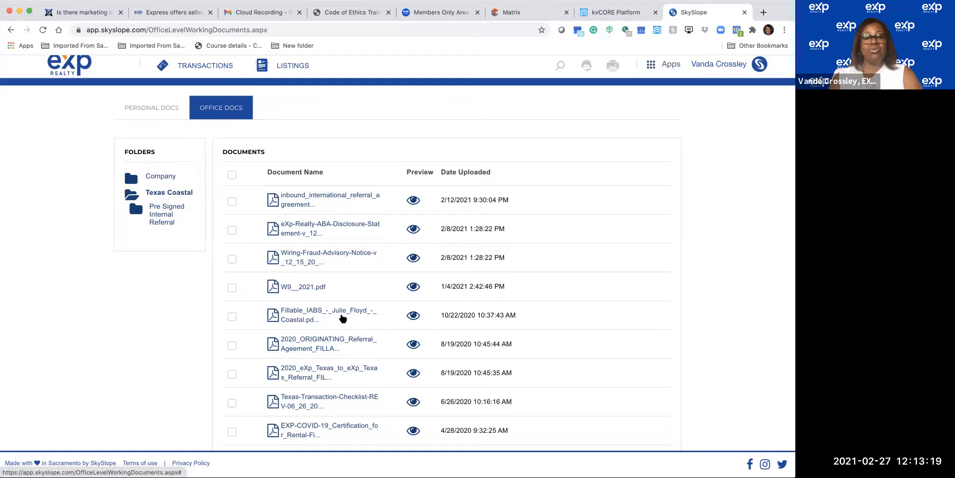
pyautogui.scroll(-3)
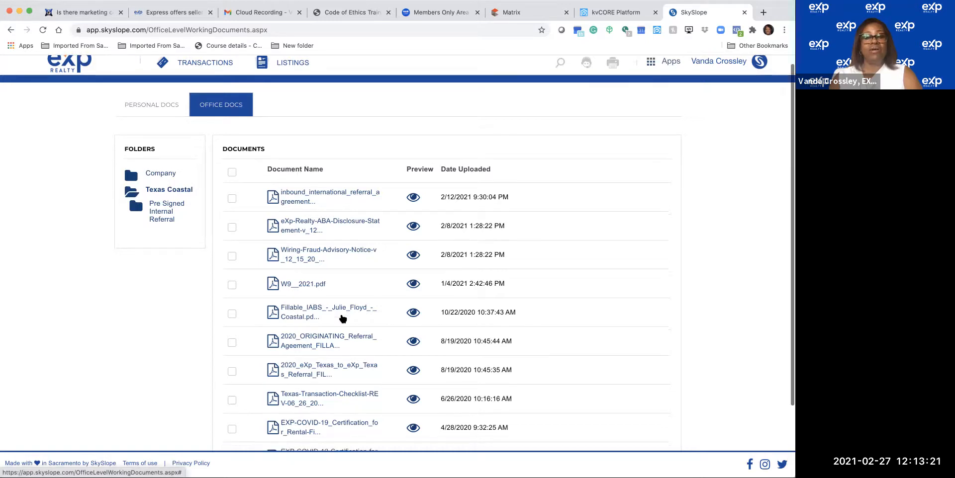
pyautogui.scroll(-3)
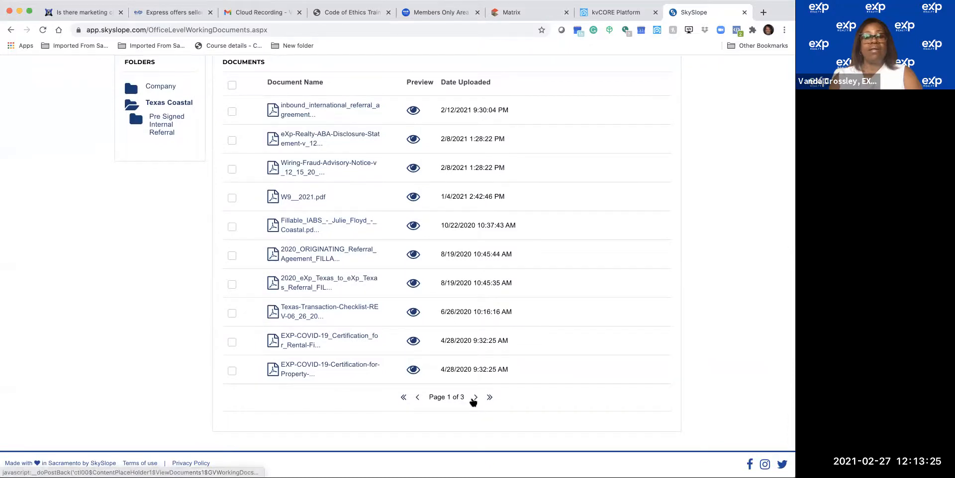
pyautogui.click(473, 398)
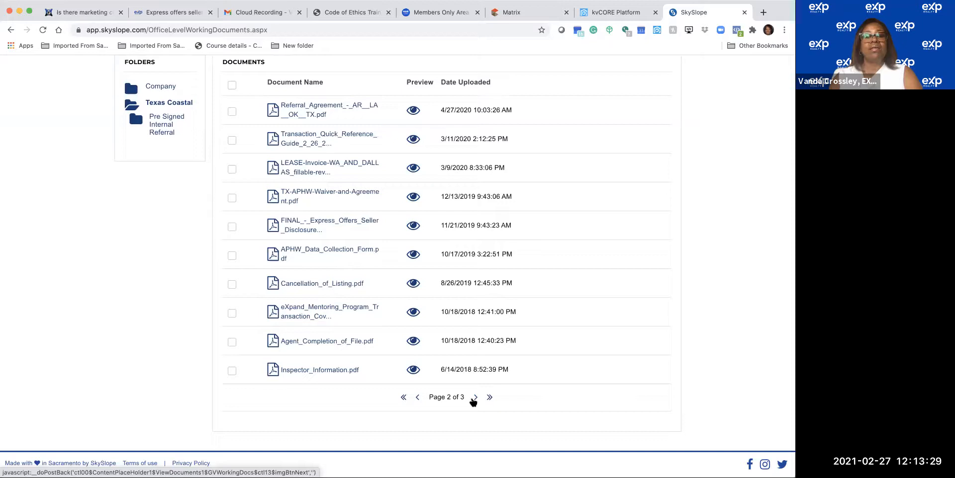
pyautogui.moveTo(420, 297)
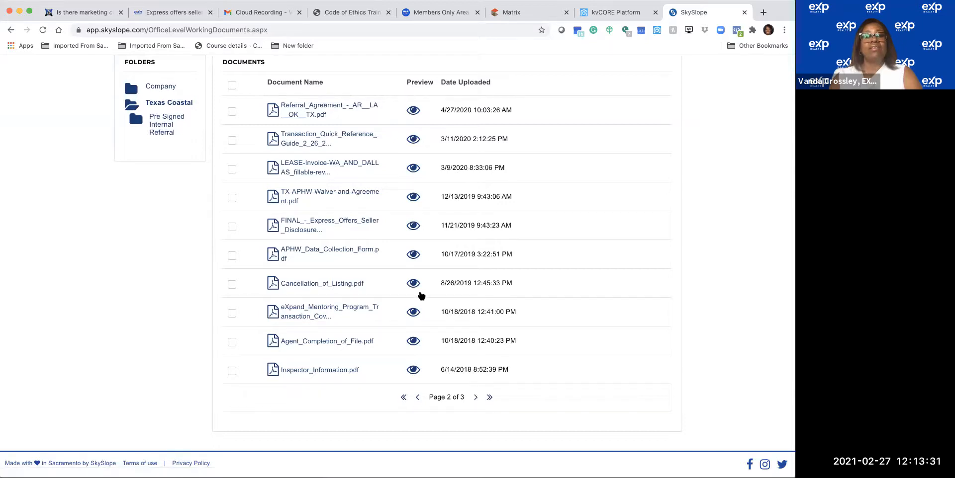
pyautogui.moveTo(330, 172)
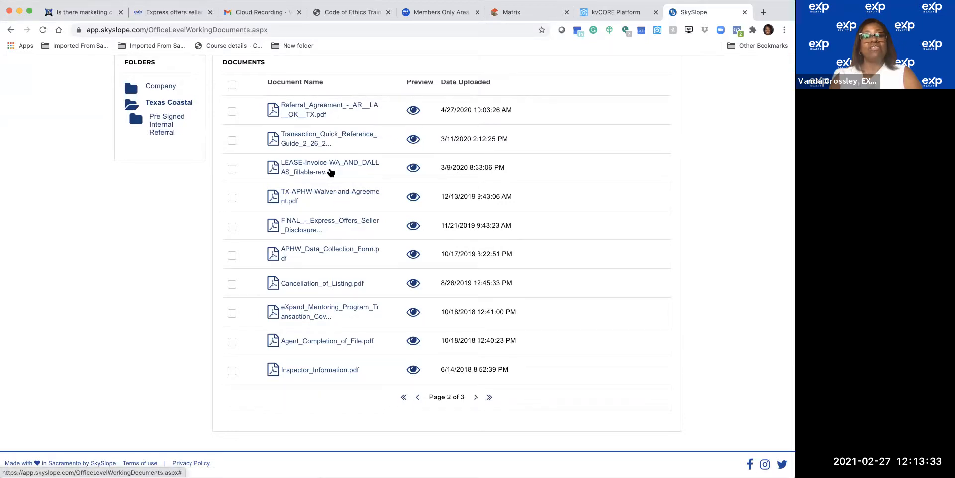
pyautogui.click(330, 167)
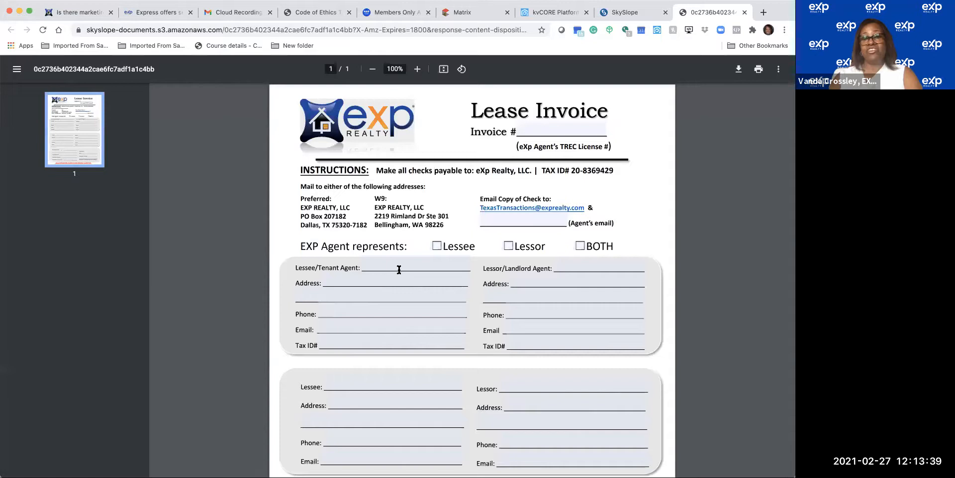
# Step: Skim the Lease Invoice PDF and close its tab to return to SkySlope
pyautogui.scroll(-3)
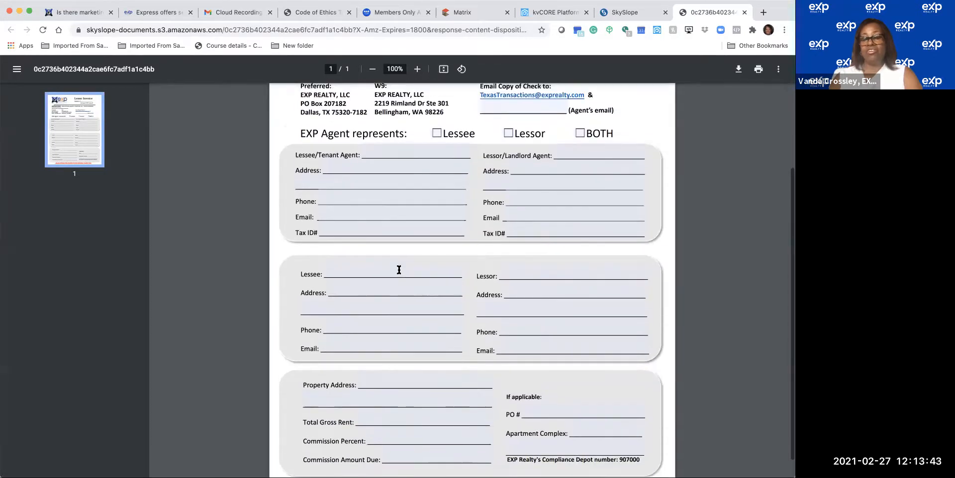
pyautogui.scroll(3)
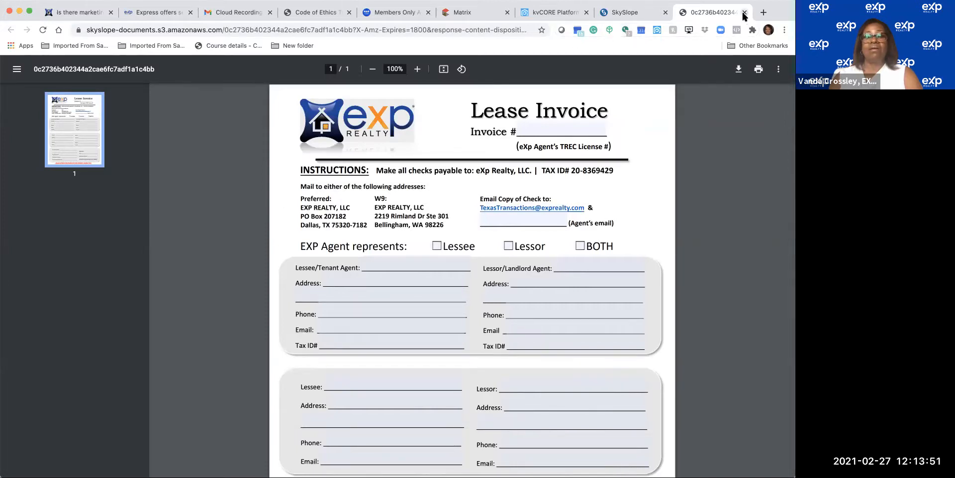
pyautogui.click(744, 11)
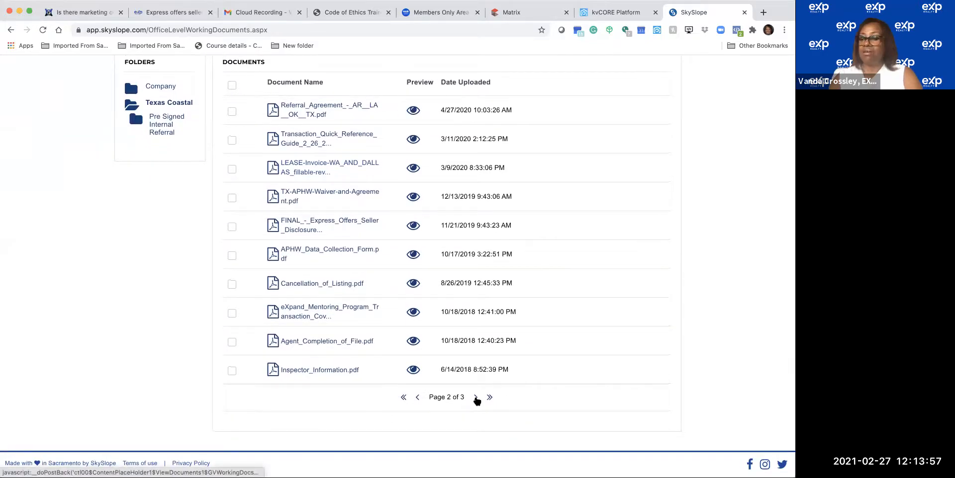
# Step: Page through the Texas Coastal documents and open the W-9 PDF in a new tab
pyautogui.click(475, 398)
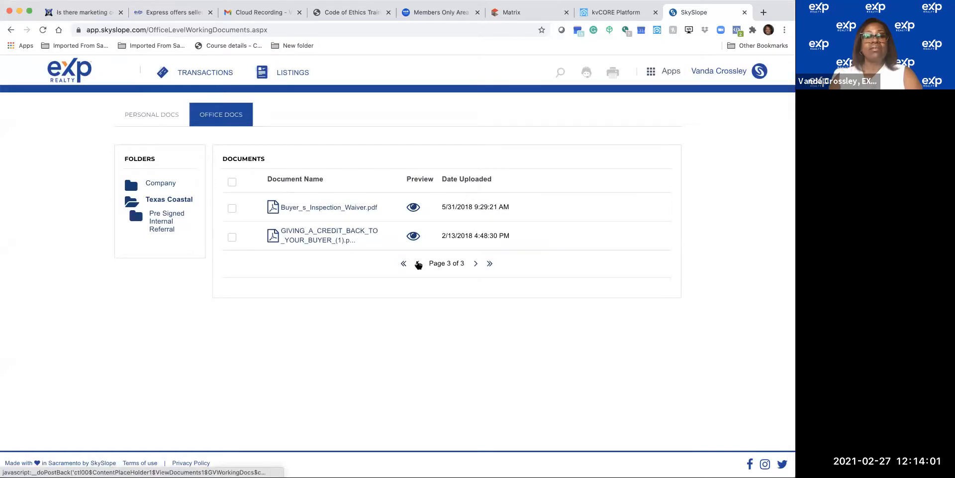
pyautogui.click(403, 264)
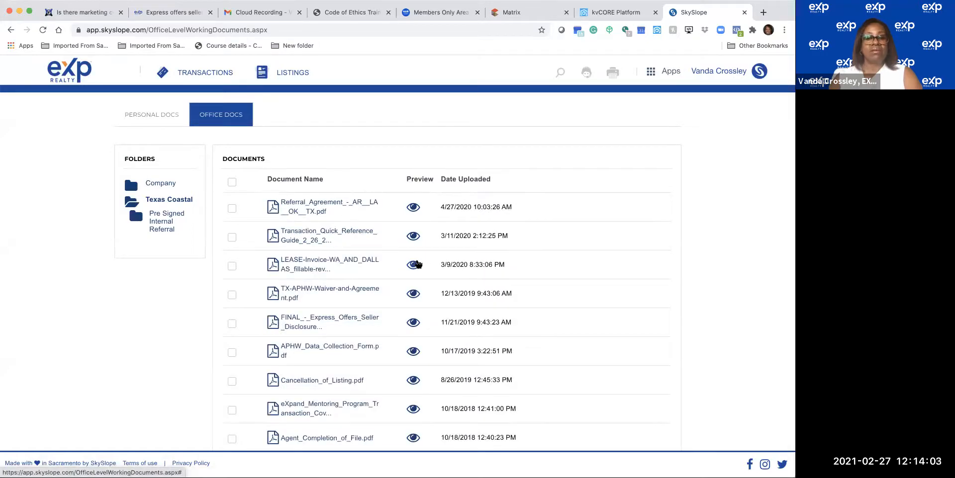
pyautogui.click(412, 264)
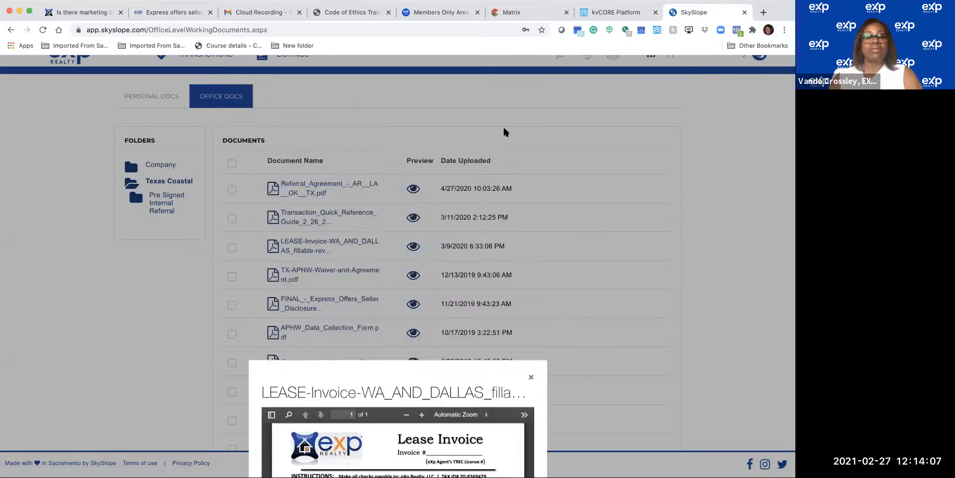
pyautogui.click(530, 377)
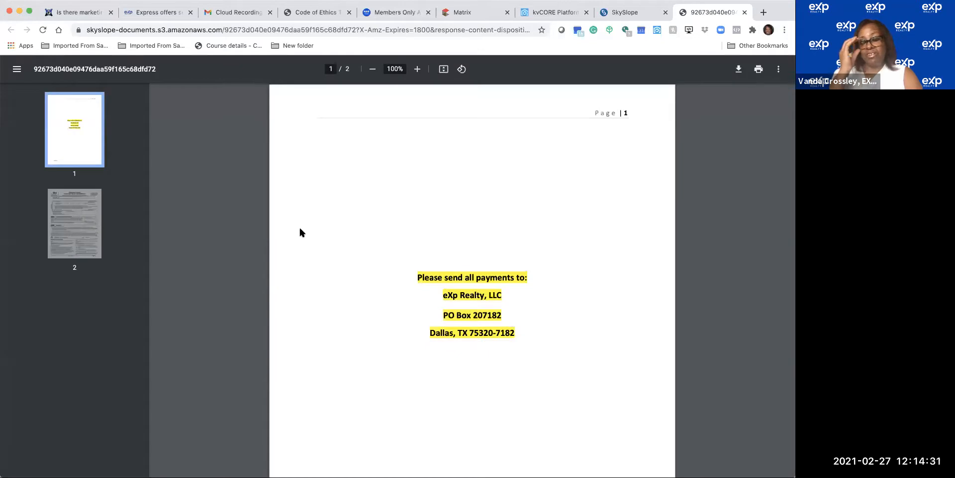
pyautogui.moveTo(450, 354)
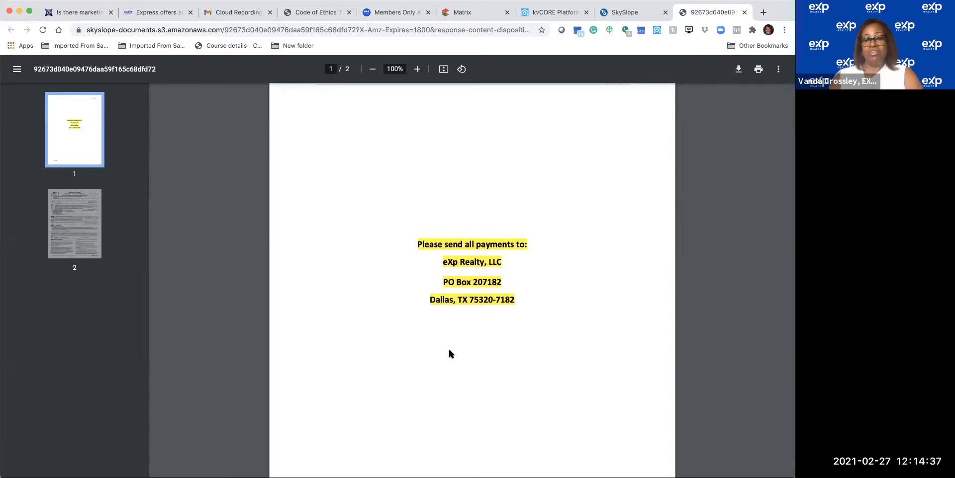
# Step: Scroll the eXp W-9 from the payment address page to the signed certification on page 2
pyautogui.scroll(-3)
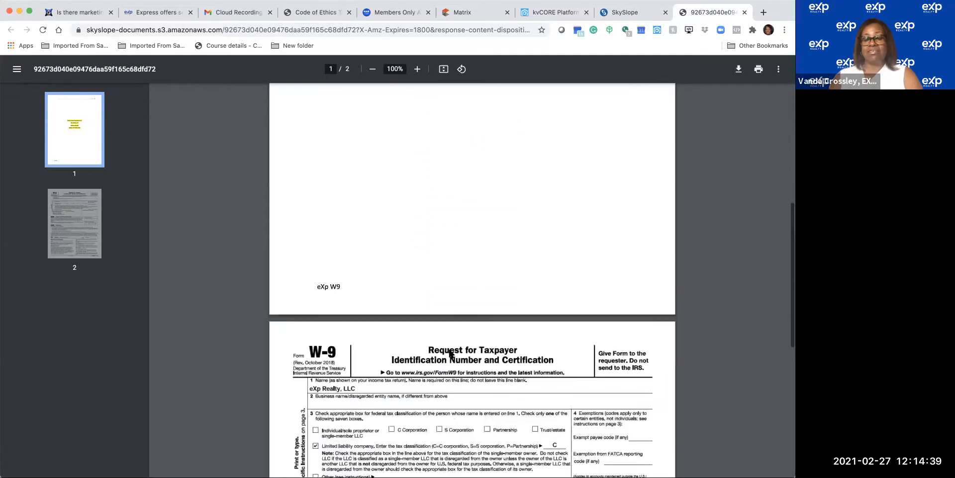
pyautogui.scroll(-3)
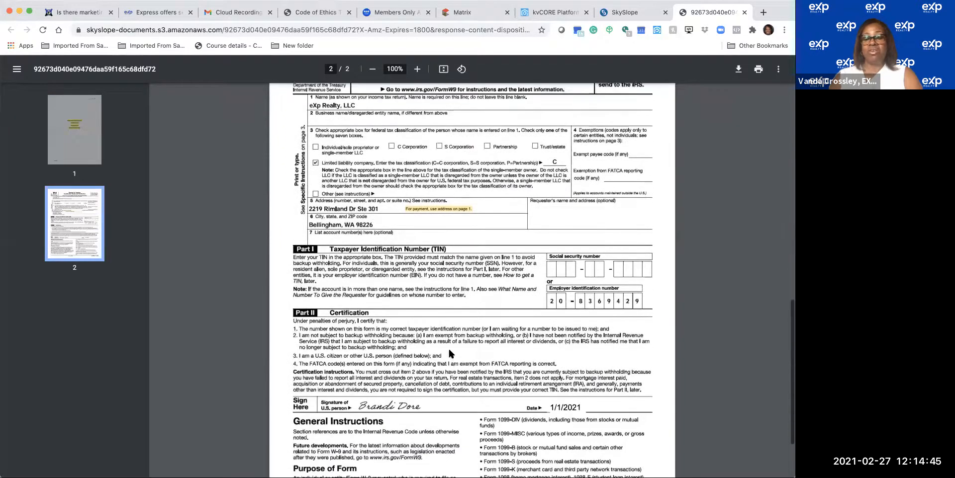
pyautogui.scroll(-3)
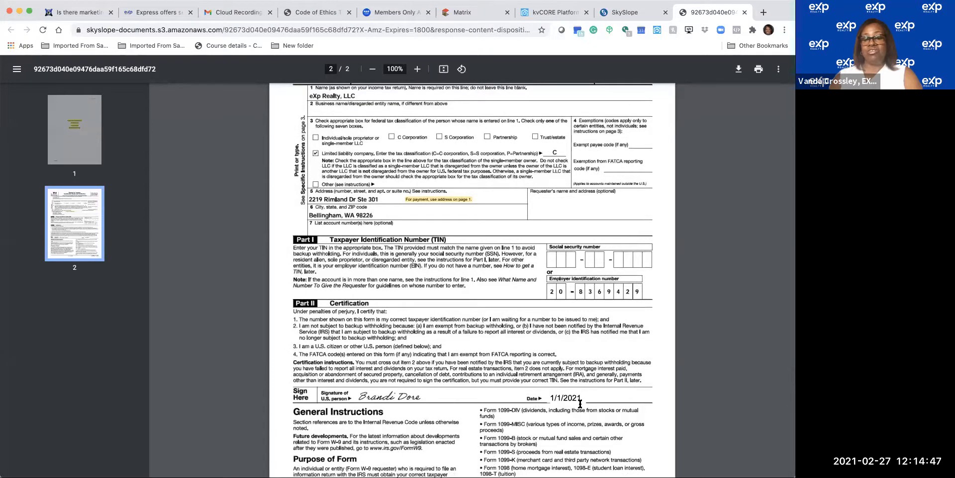
pyautogui.scroll(-3)
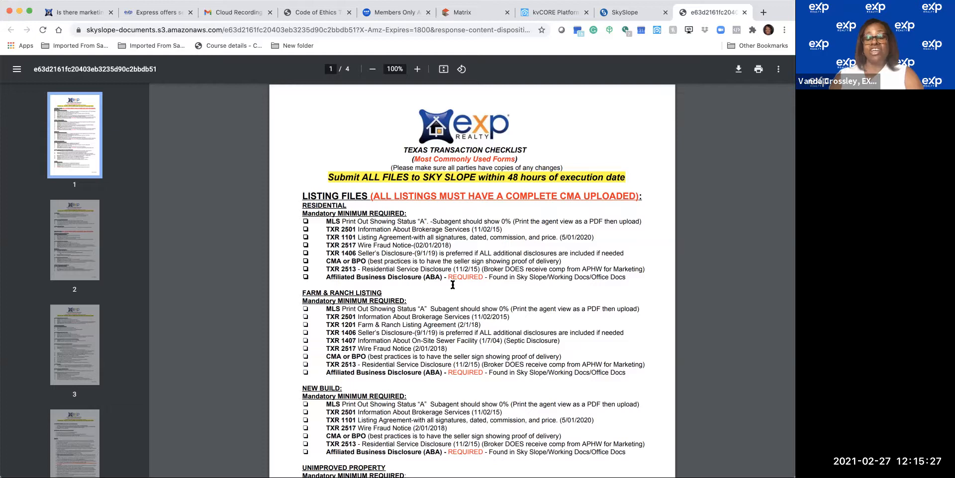
# Step: Scroll the Texas Transaction Checklist page 1 listing files down to the LEASES minimum required section
pyautogui.scroll(-3)
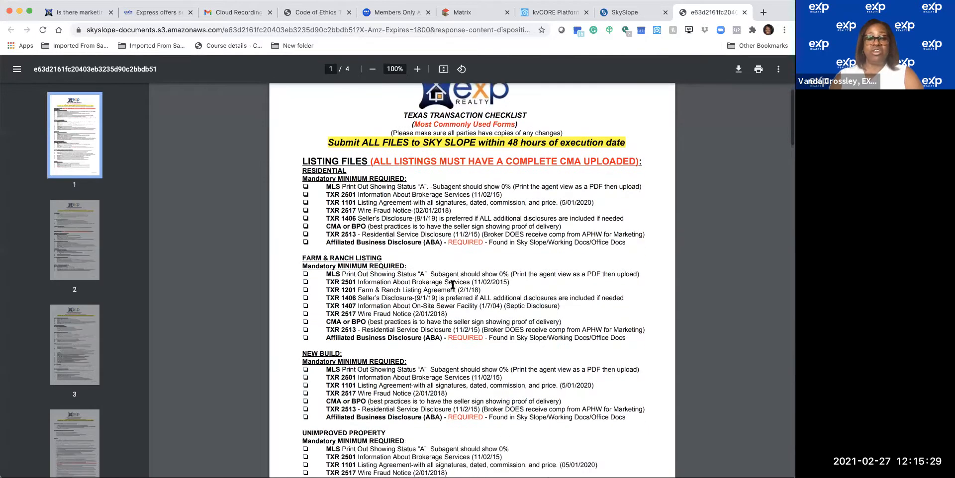
pyautogui.scroll(-3)
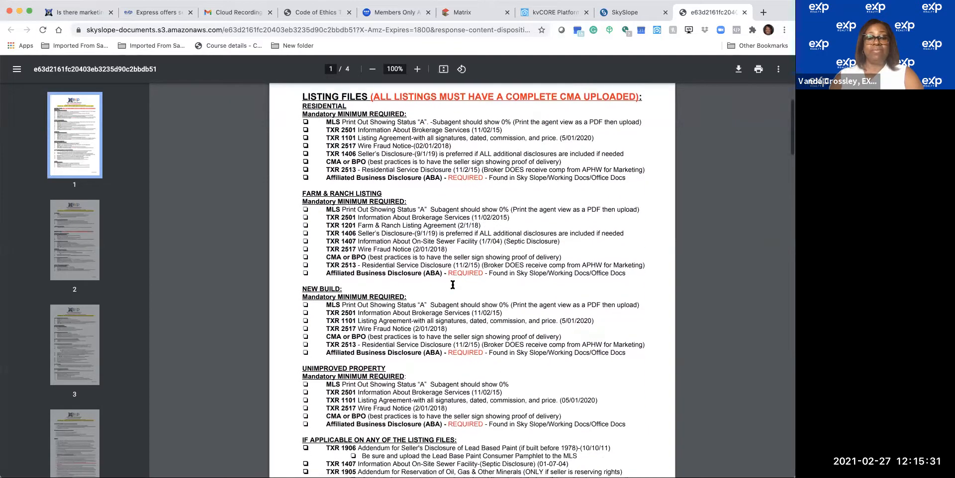
pyautogui.scroll(-3)
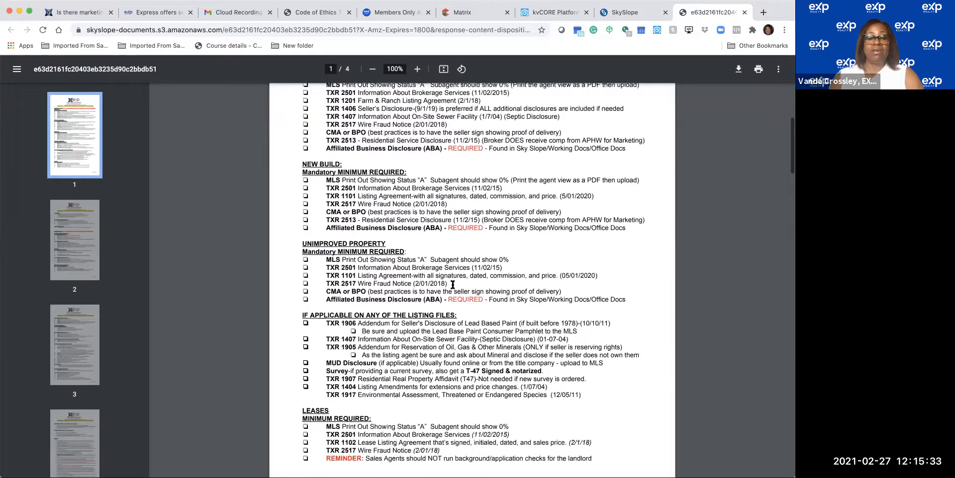
pyautogui.scroll(-3)
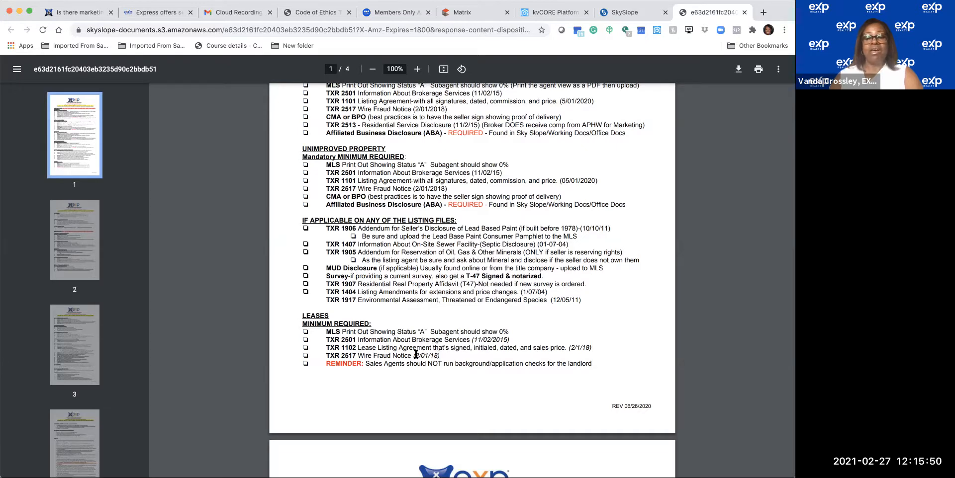
pyautogui.moveTo(420, 380)
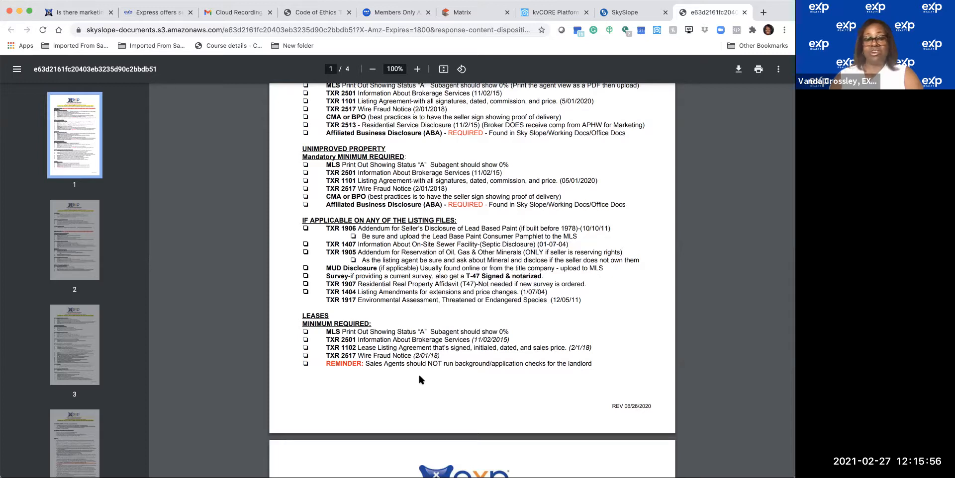
# Step: Scroll through page 2 sales files into page 3's LEASE CONTRACTS section
pyautogui.scroll(-3)
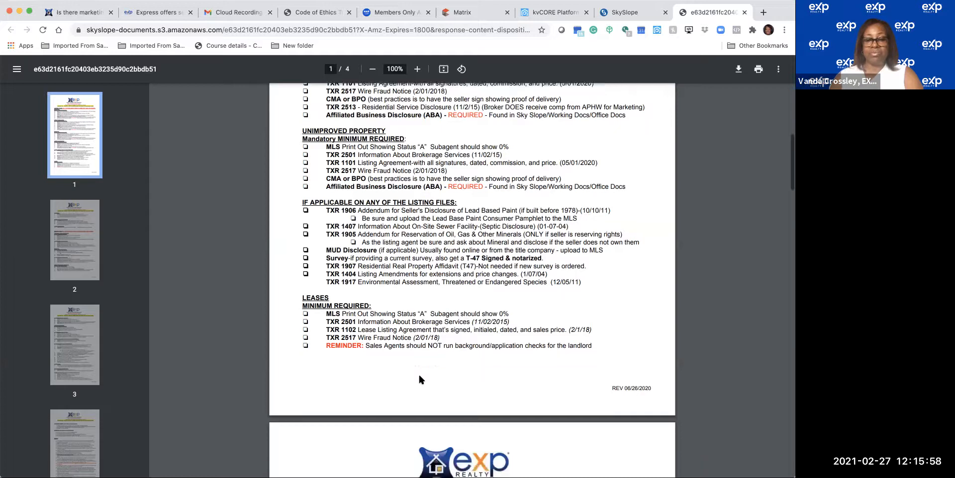
pyautogui.scroll(-3)
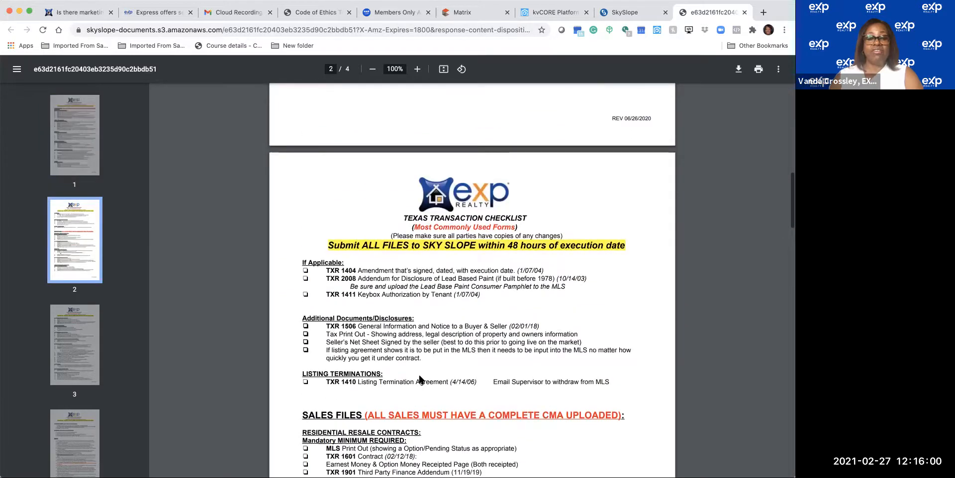
pyautogui.scroll(-3)
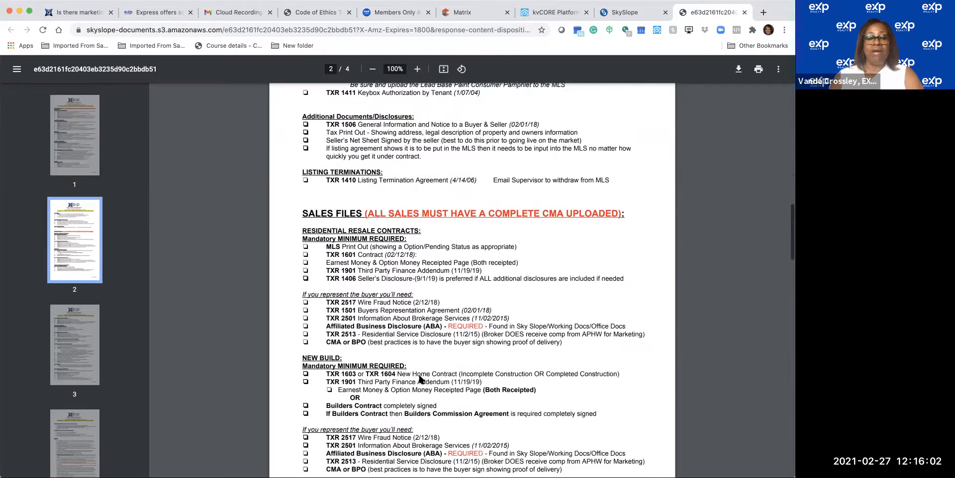
pyautogui.scroll(-3)
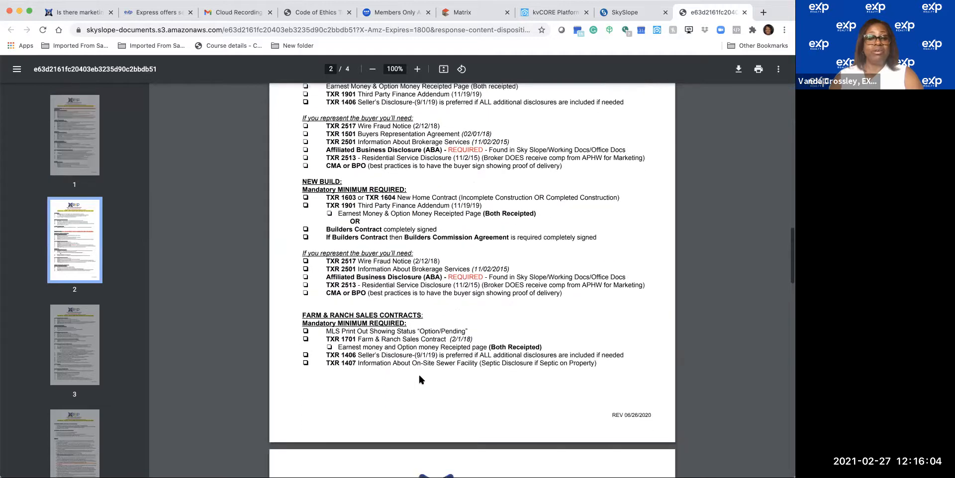
pyautogui.scroll(-3)
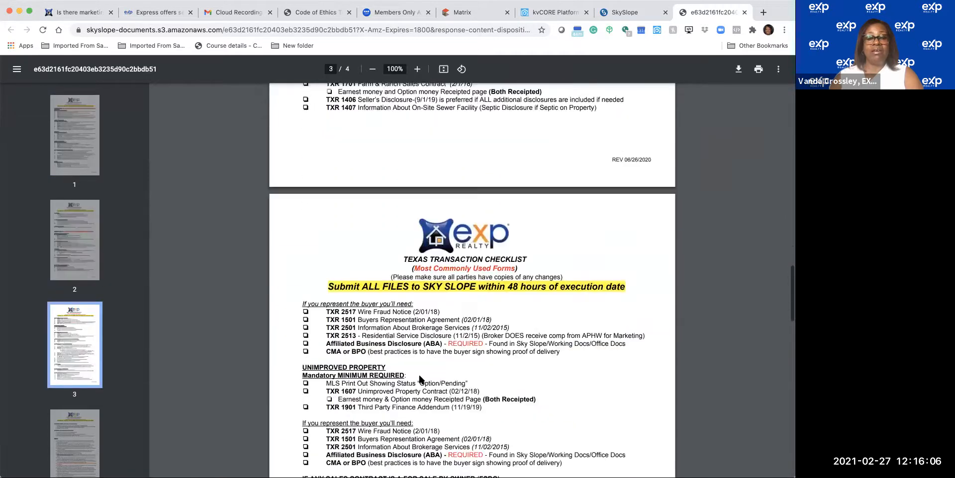
pyautogui.scroll(-3)
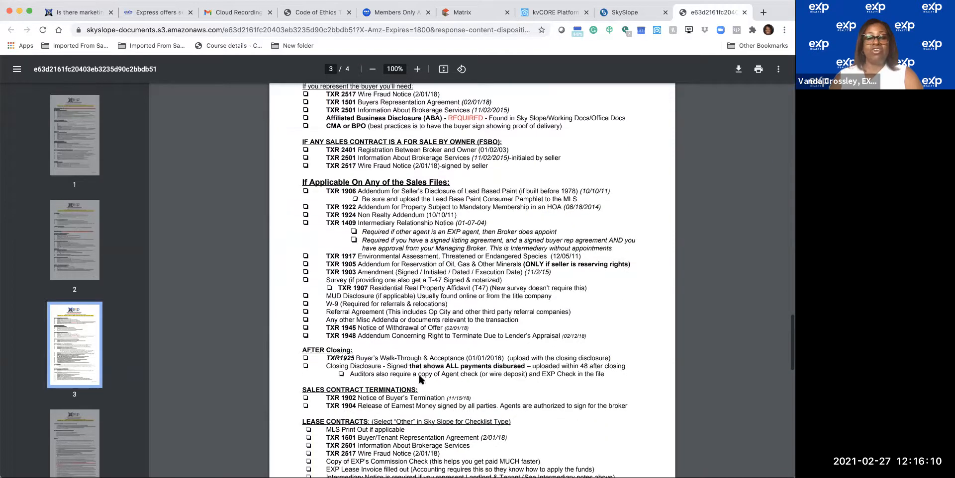
pyautogui.scroll(-3)
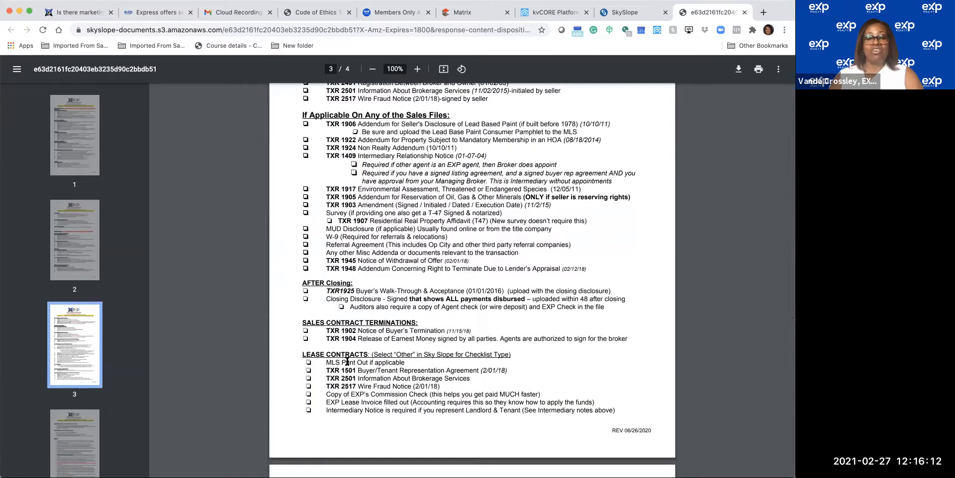
pyautogui.moveTo(405, 365)
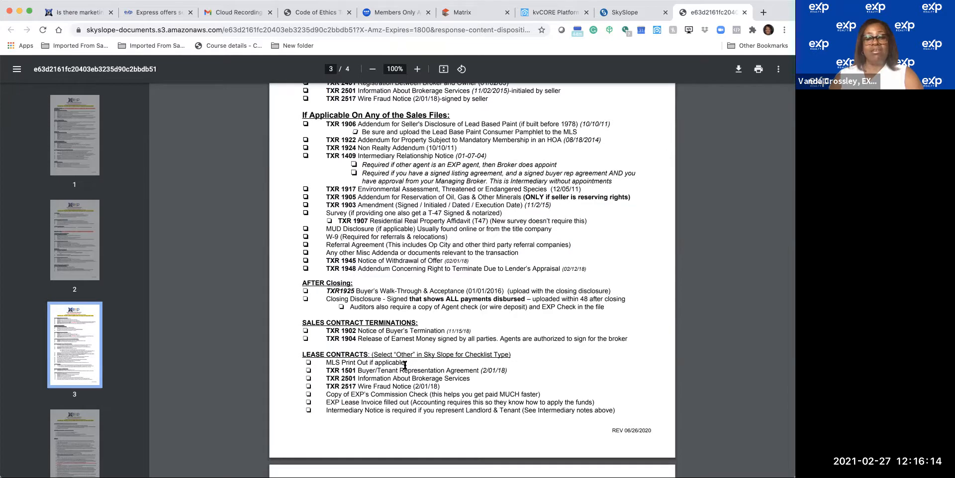
pyautogui.moveTo(439, 371)
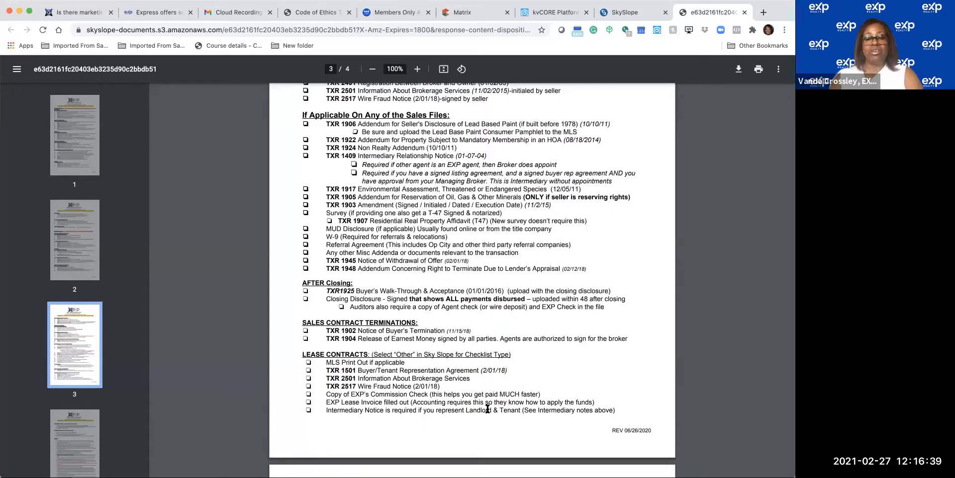
pyautogui.moveTo(458, 425)
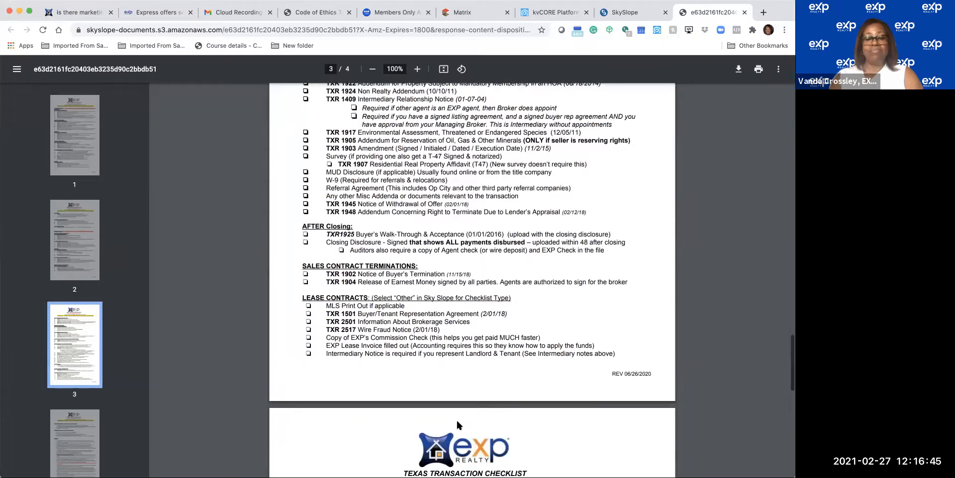
# Step: Scroll to page 4 showing APARTMENT LEASES and REFERRALS requirements
pyautogui.scroll(-3)
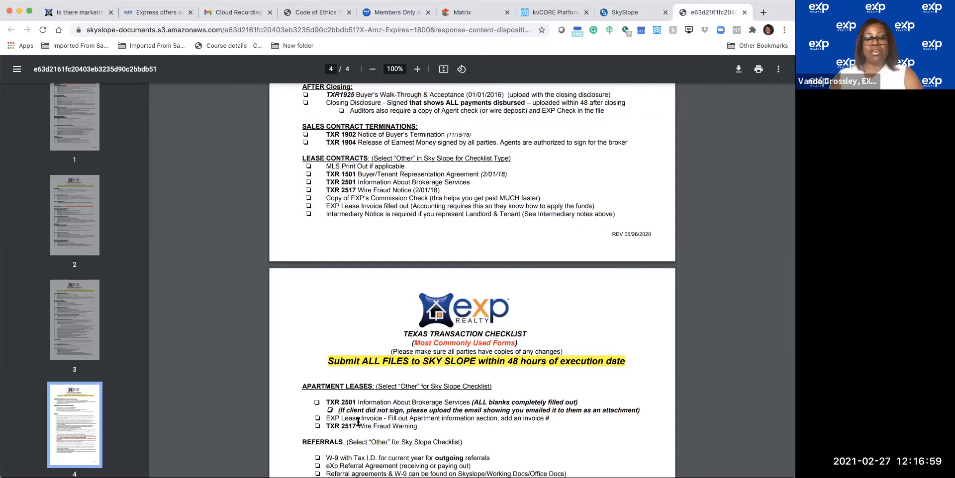
pyautogui.moveTo(423, 426)
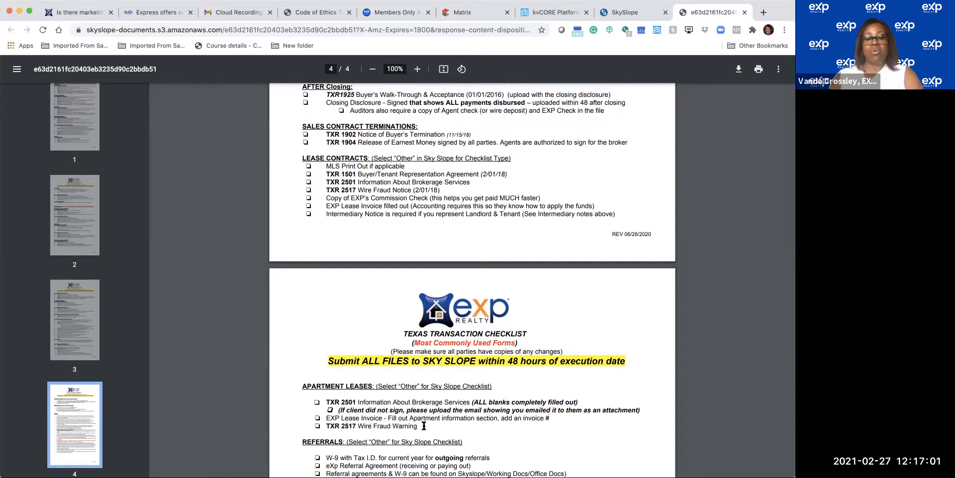